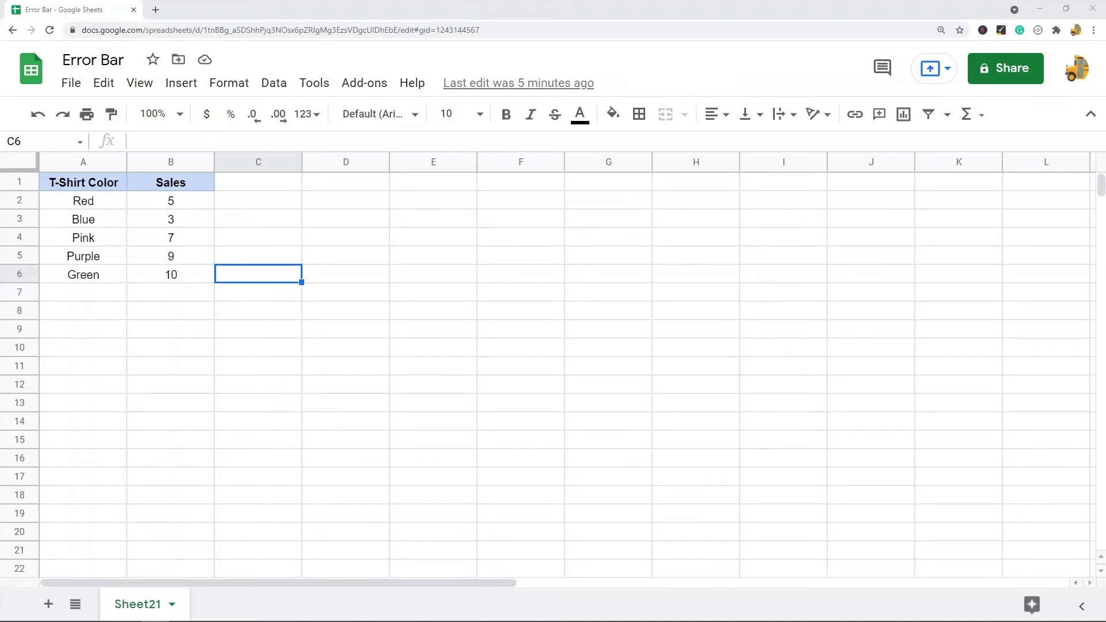
pyautogui.moveTo(424, 264)
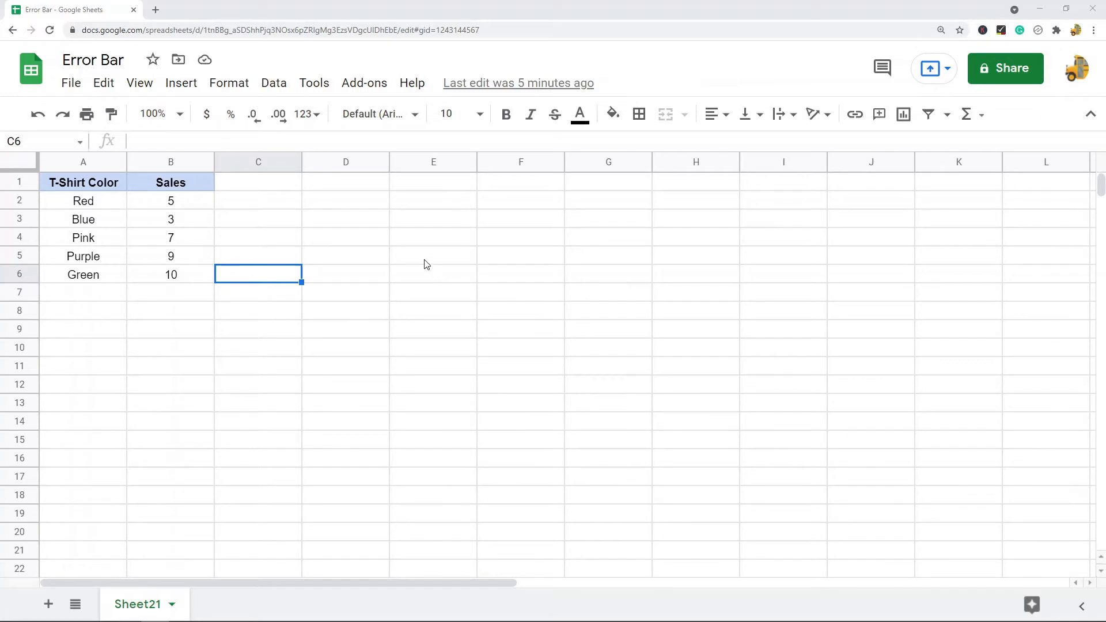
pyautogui.moveTo(445, 252)
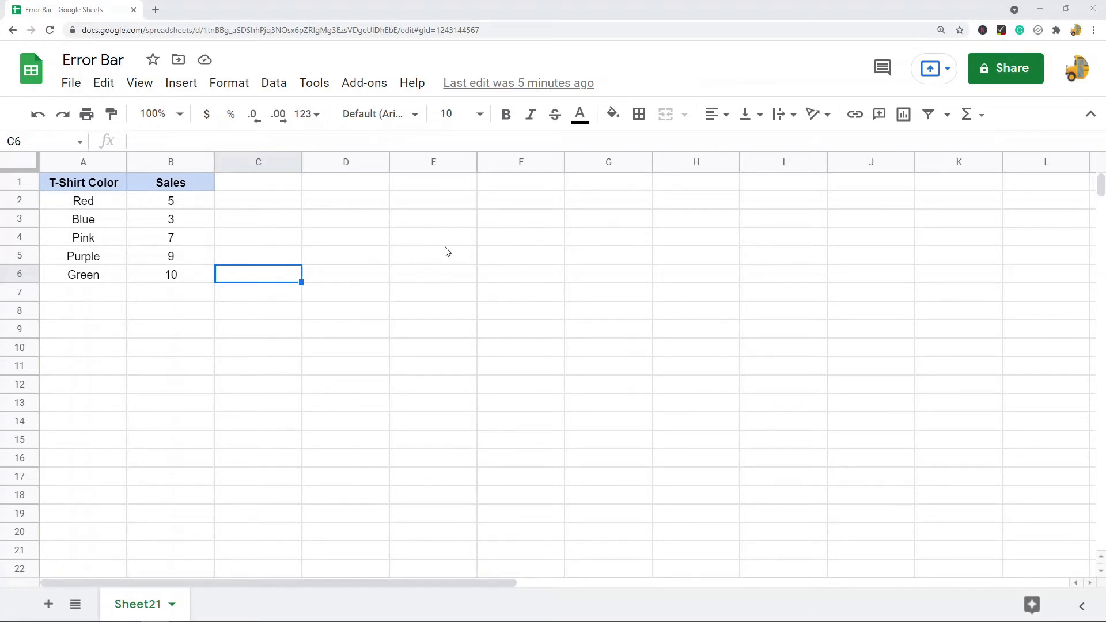
pyautogui.moveTo(732, 398)
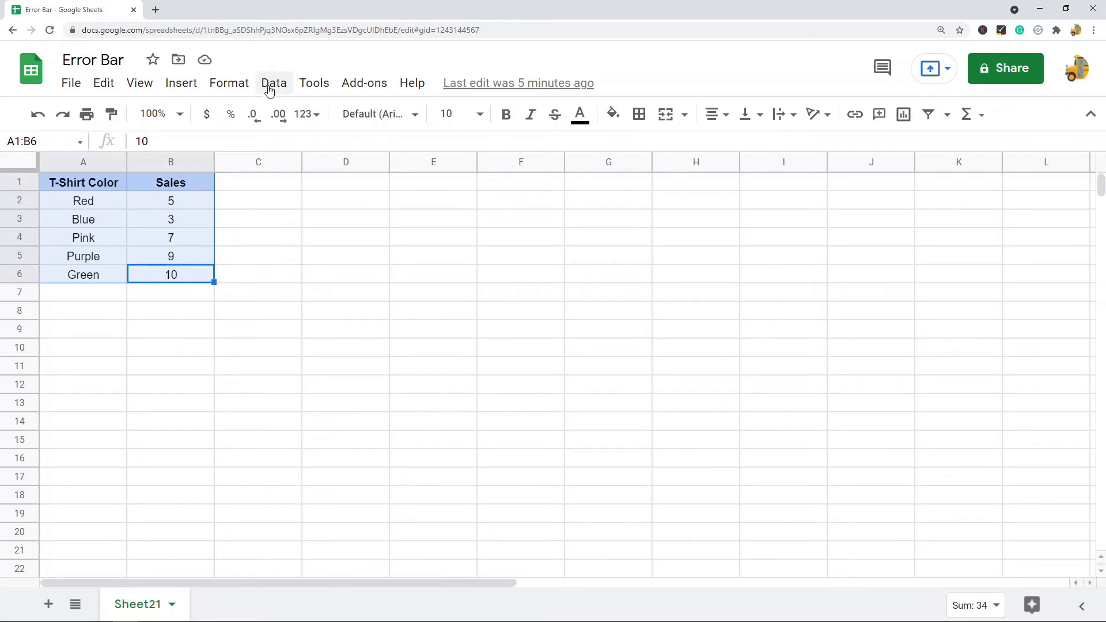
# Insert a chart of the T-shirt color sales from the Insert menu
pyautogui.click(180, 83)
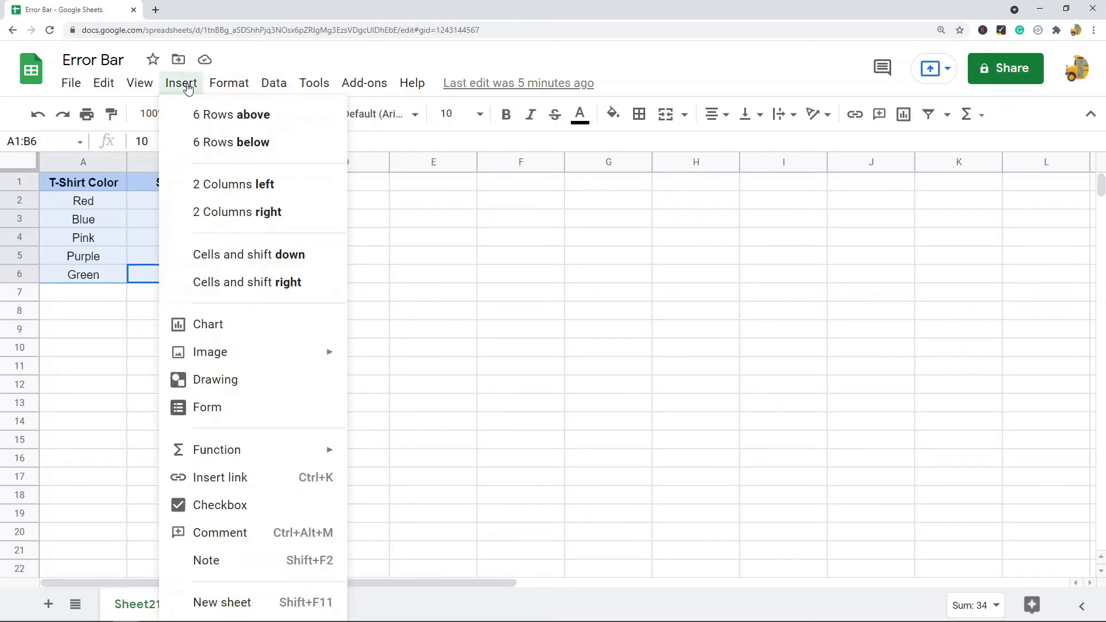
pyautogui.click(228, 83)
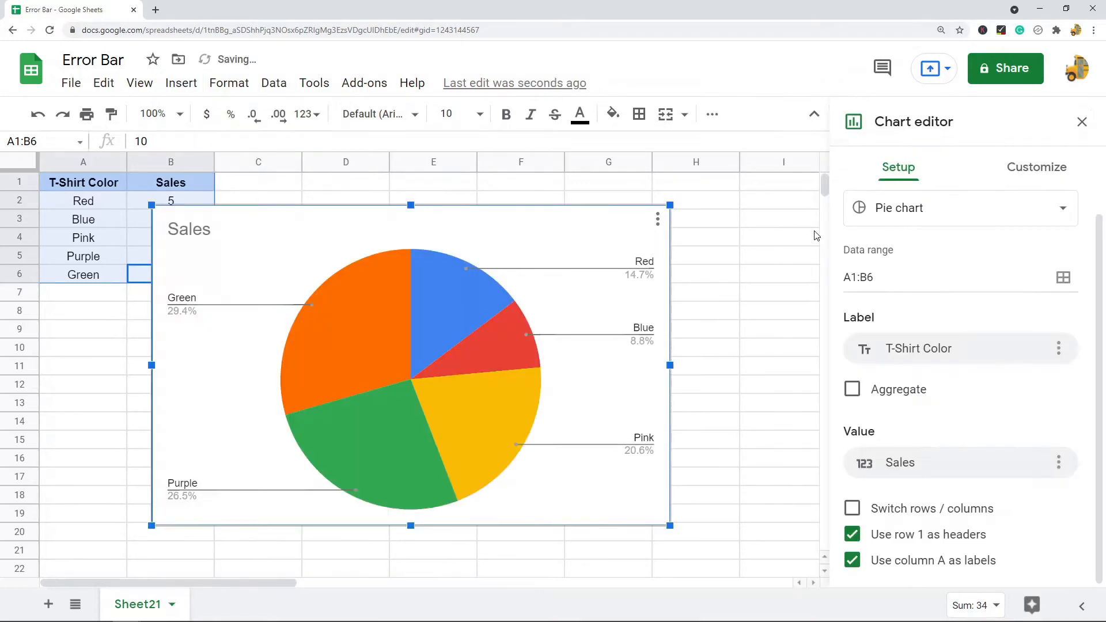
pyautogui.moveTo(958, 207)
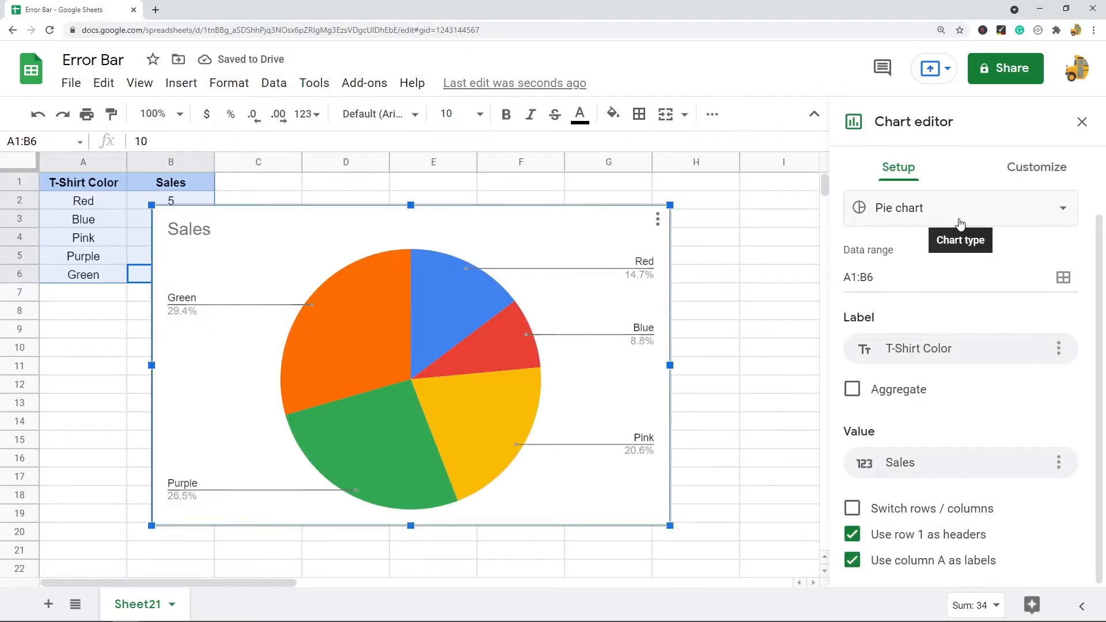
# Change the chart type from pie to column chart
pyautogui.click(959, 207)
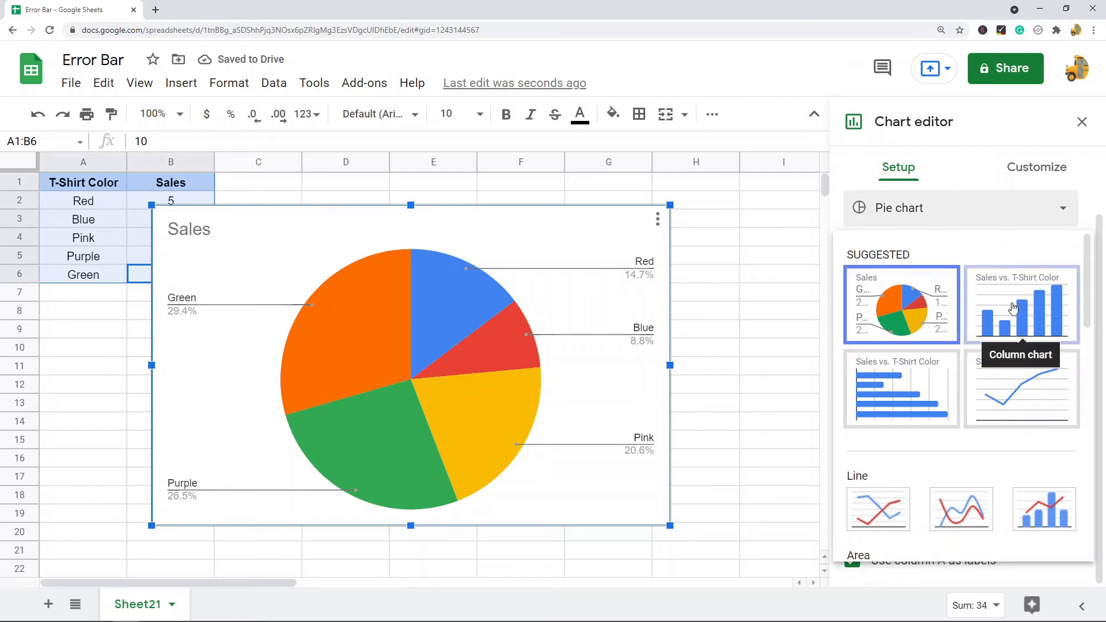
pyautogui.moveTo(1020, 333)
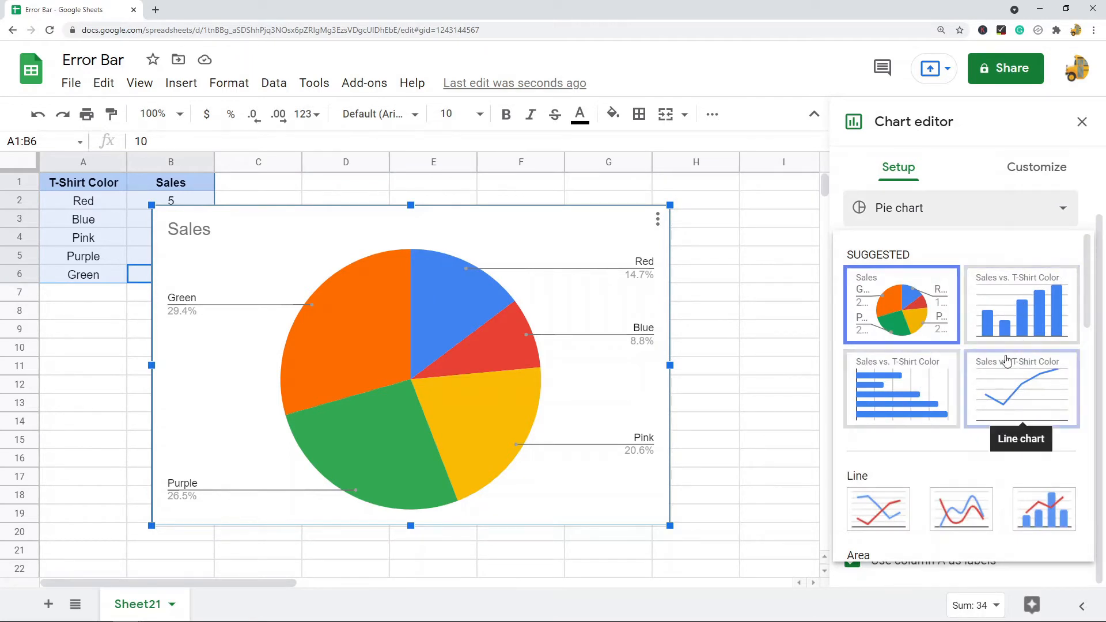
pyautogui.moveTo(1050, 293)
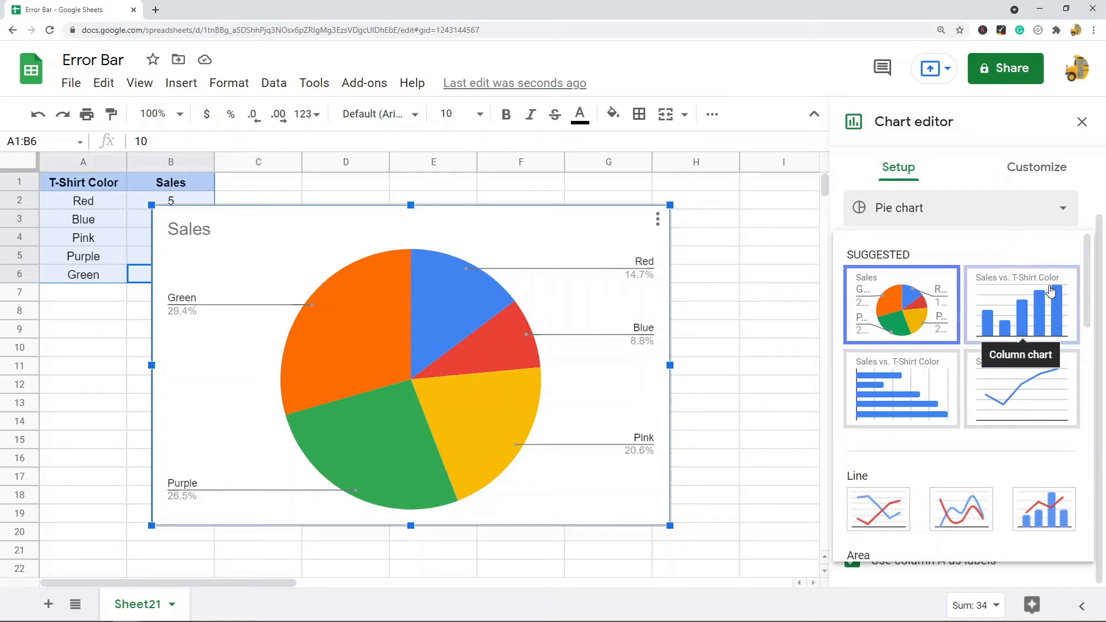
pyautogui.click(1020, 303)
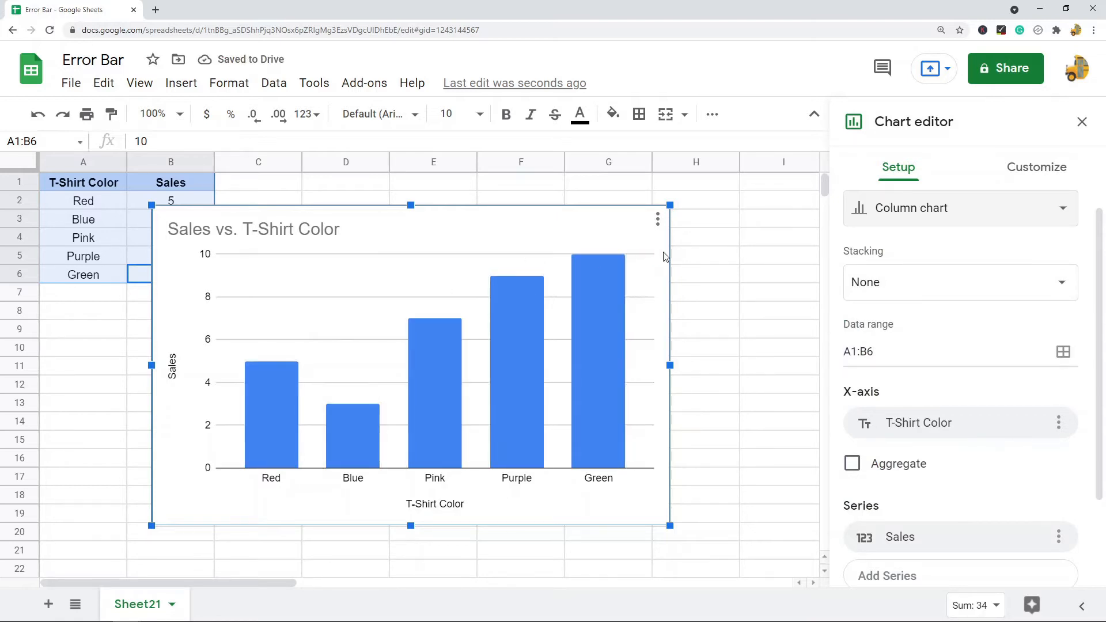
pyautogui.moveTo(483, 278)
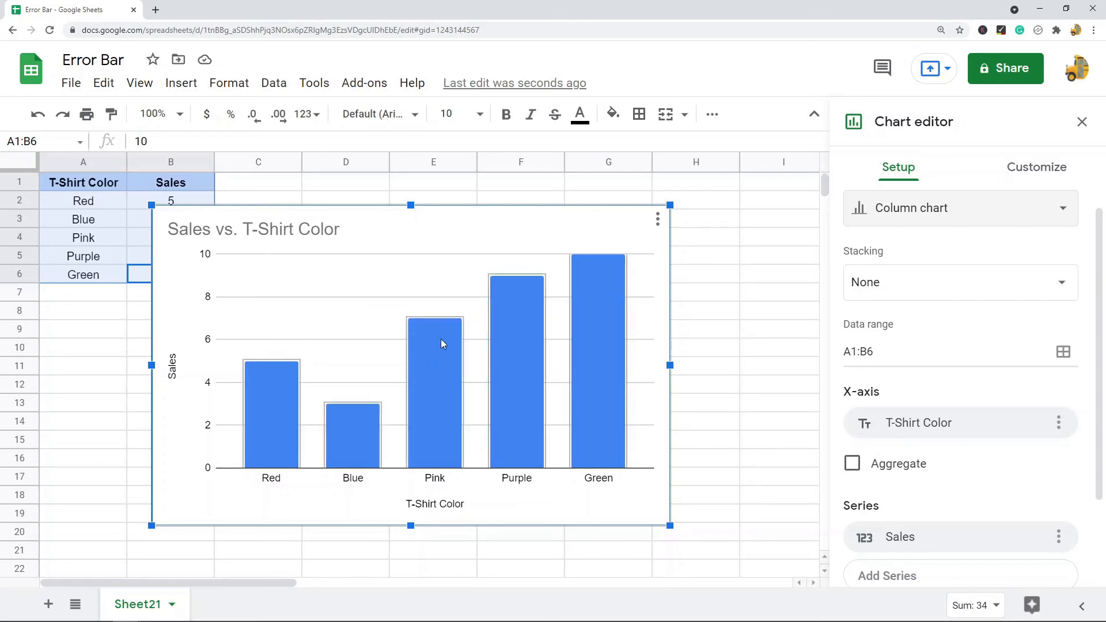
pyautogui.moveTo(553, 245)
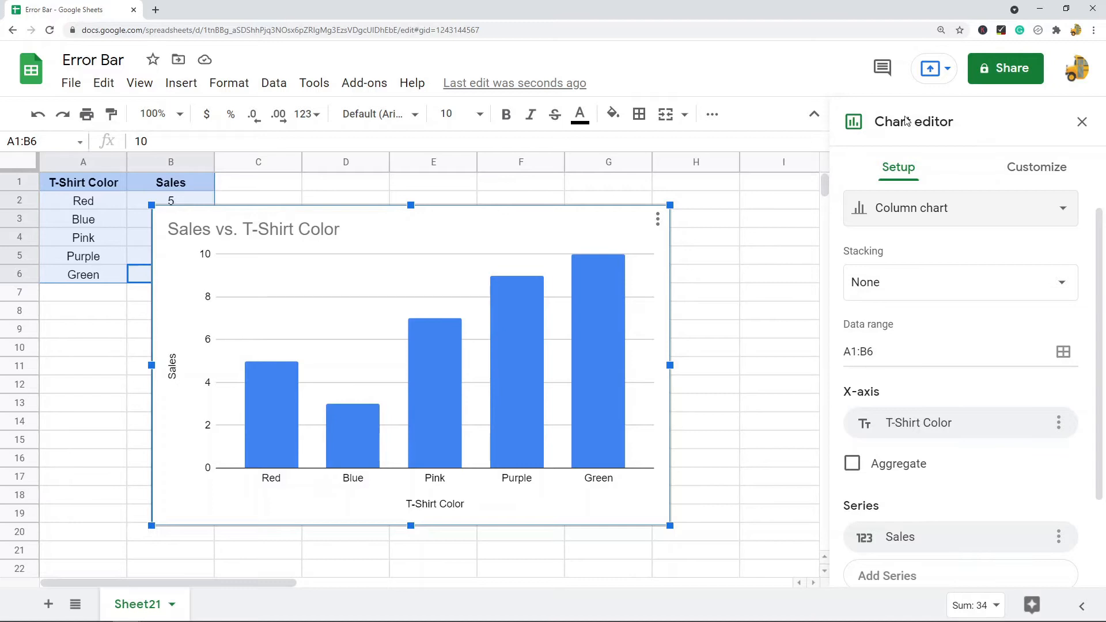
pyautogui.moveTo(1036, 168)
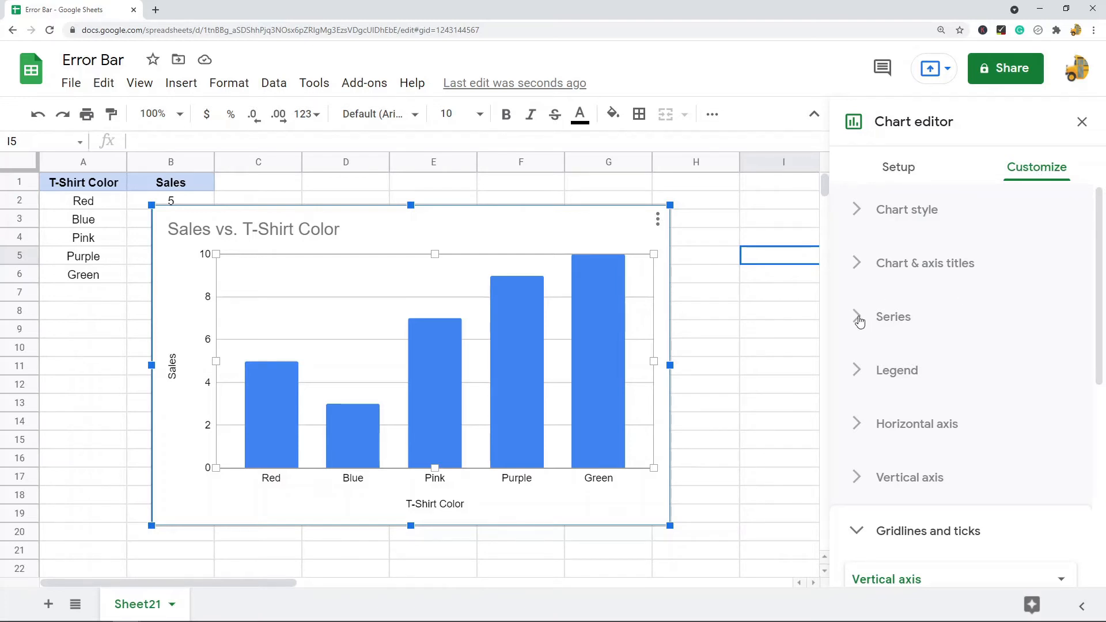
# Enable error bars on the Sales series under Customize › Series
pyautogui.click(891, 317)
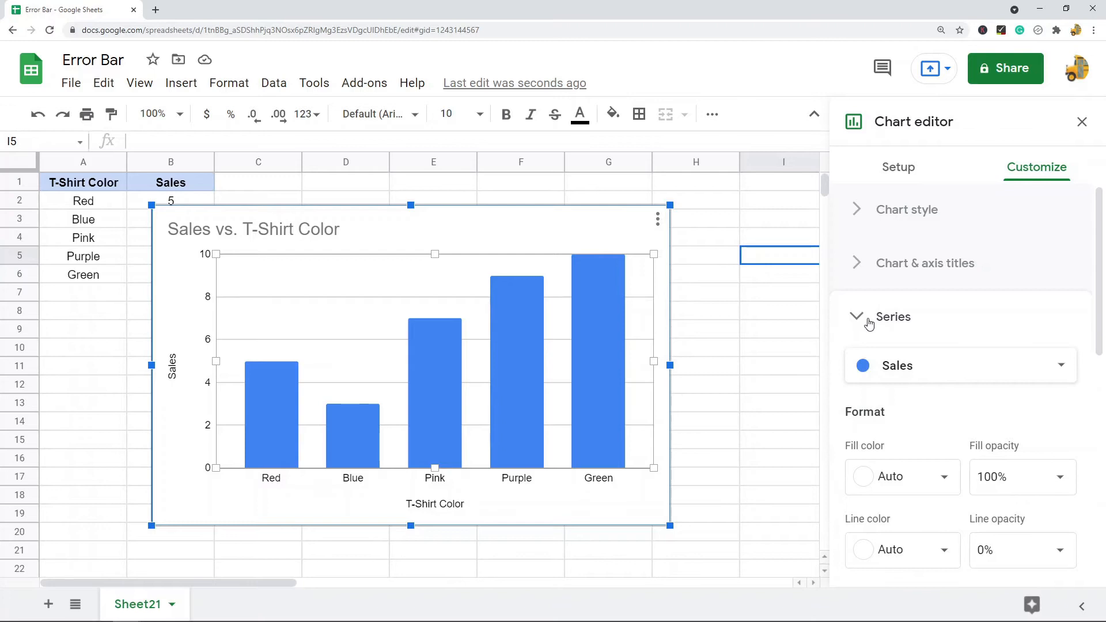
pyautogui.moveTo(864, 323)
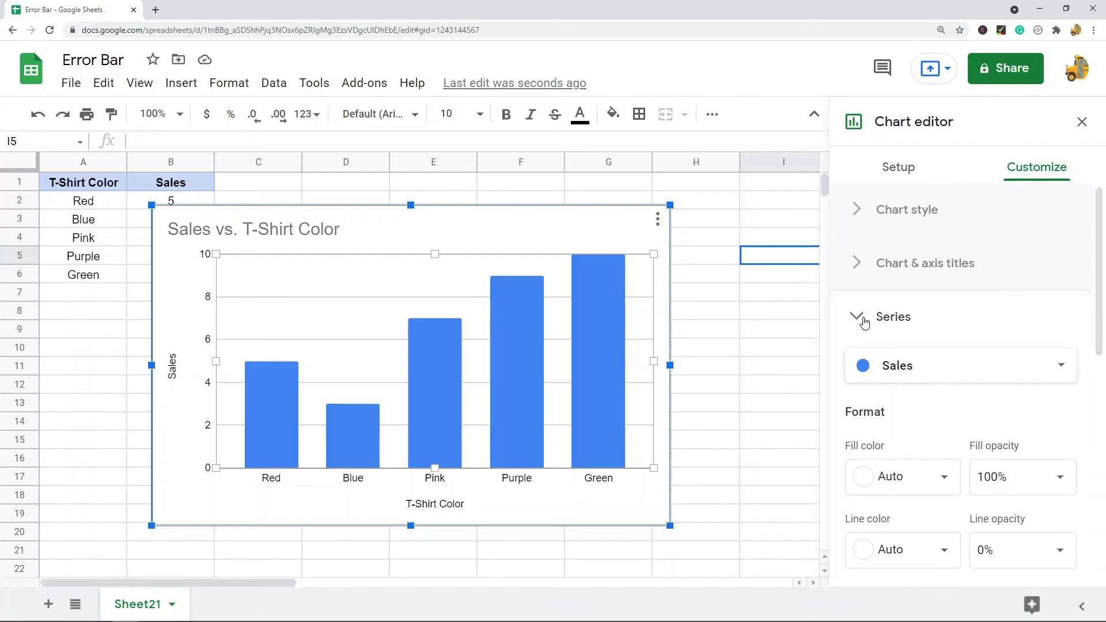
pyautogui.scroll(-3)
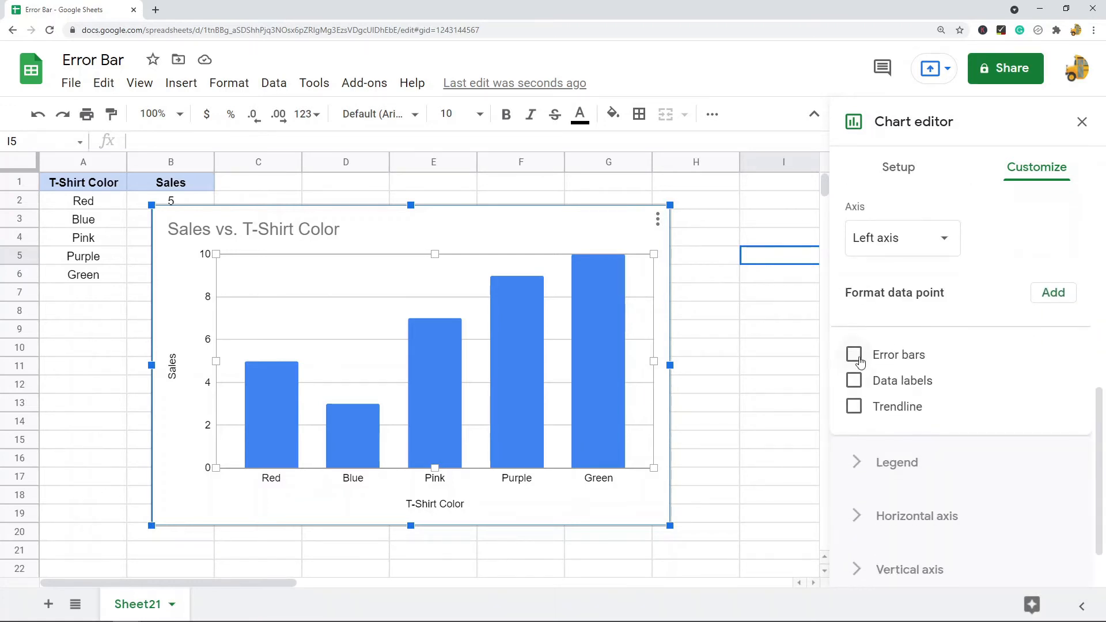
pyautogui.click(853, 355)
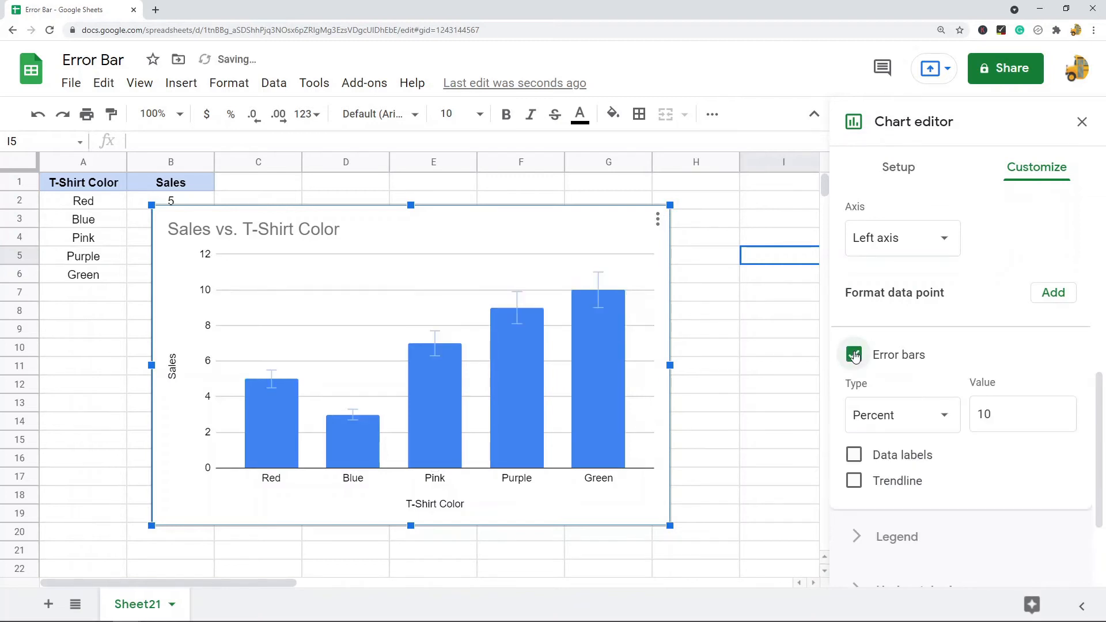
pyautogui.click(853, 354)
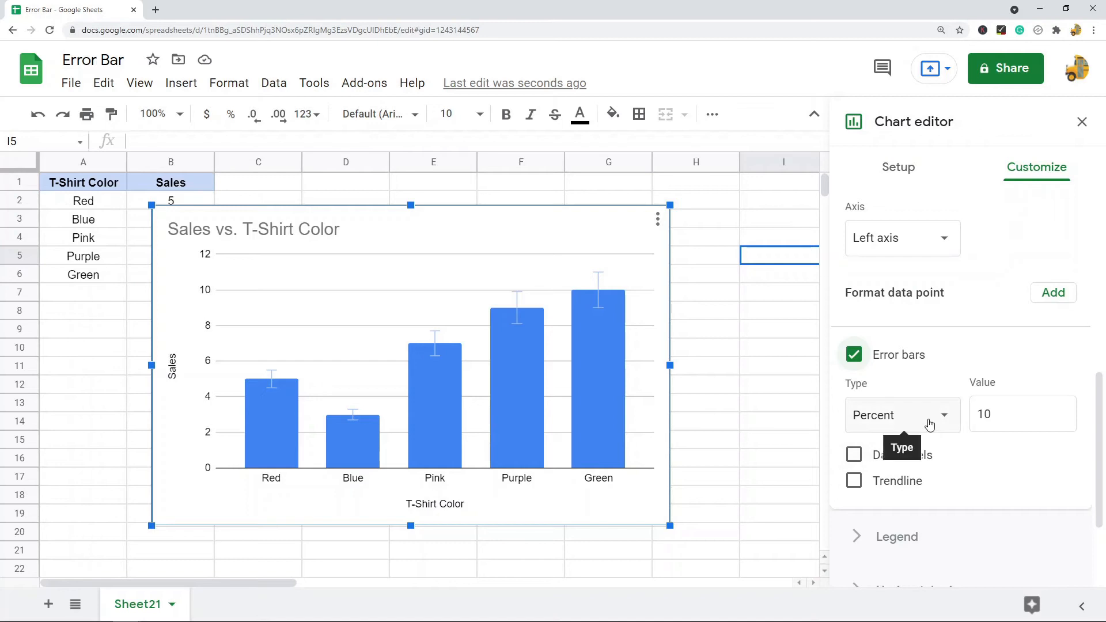
pyautogui.click(901, 415)
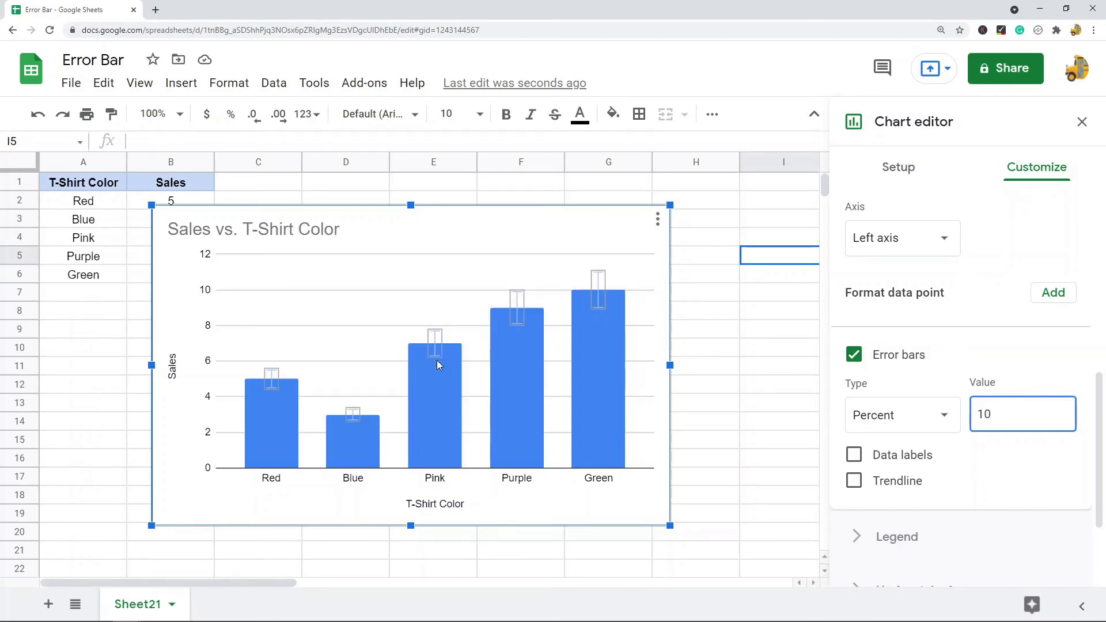
pyautogui.click(1022, 414)
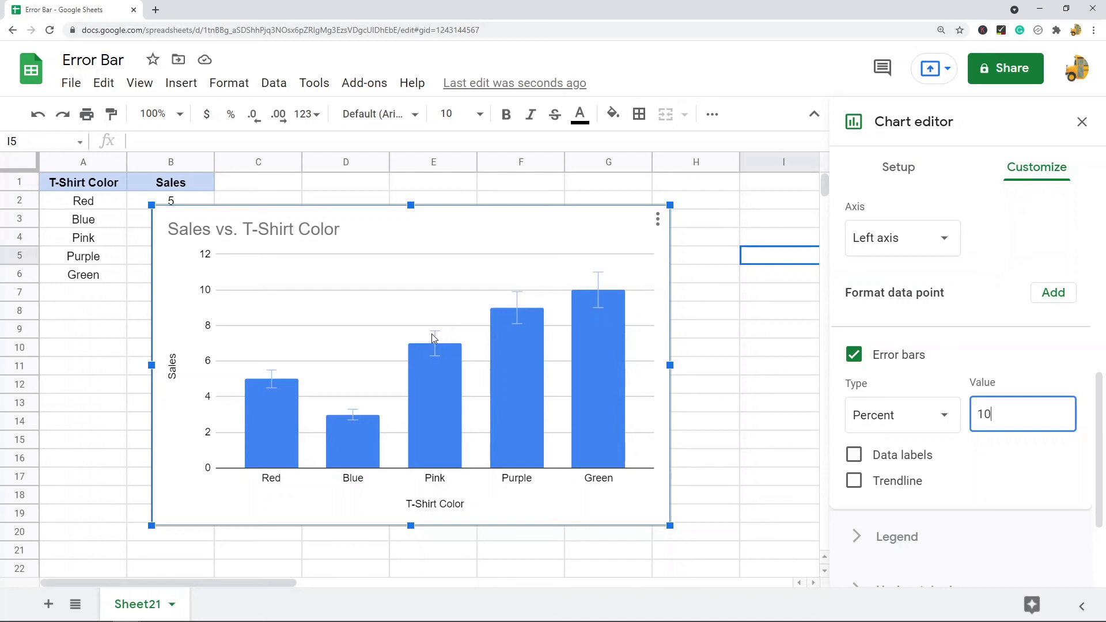
pyautogui.moveTo(965, 413)
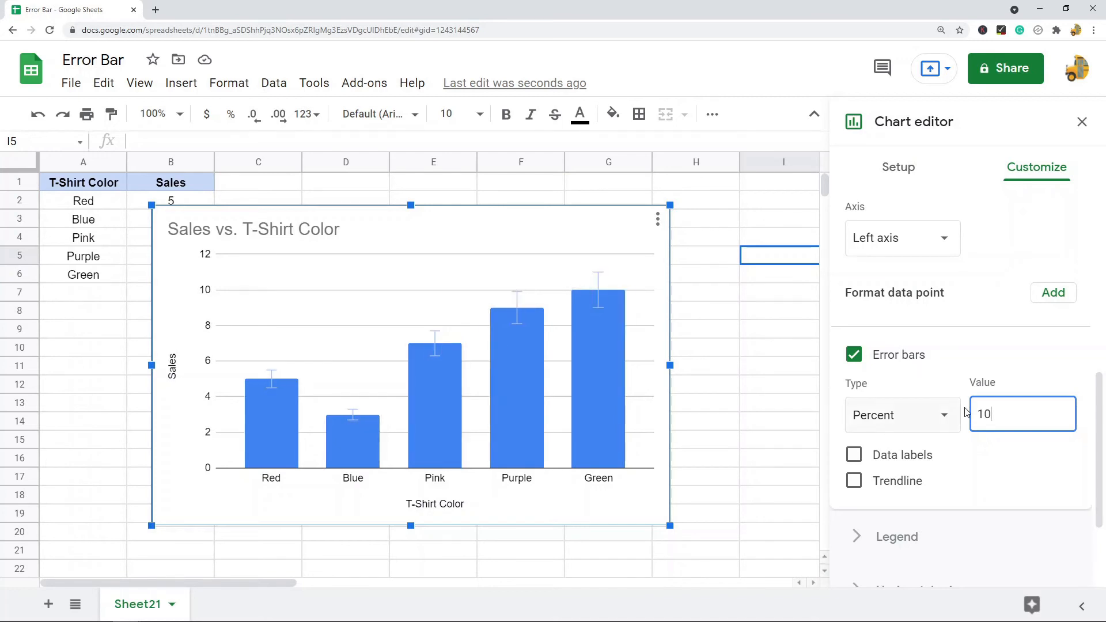
pyautogui.click(901, 415)
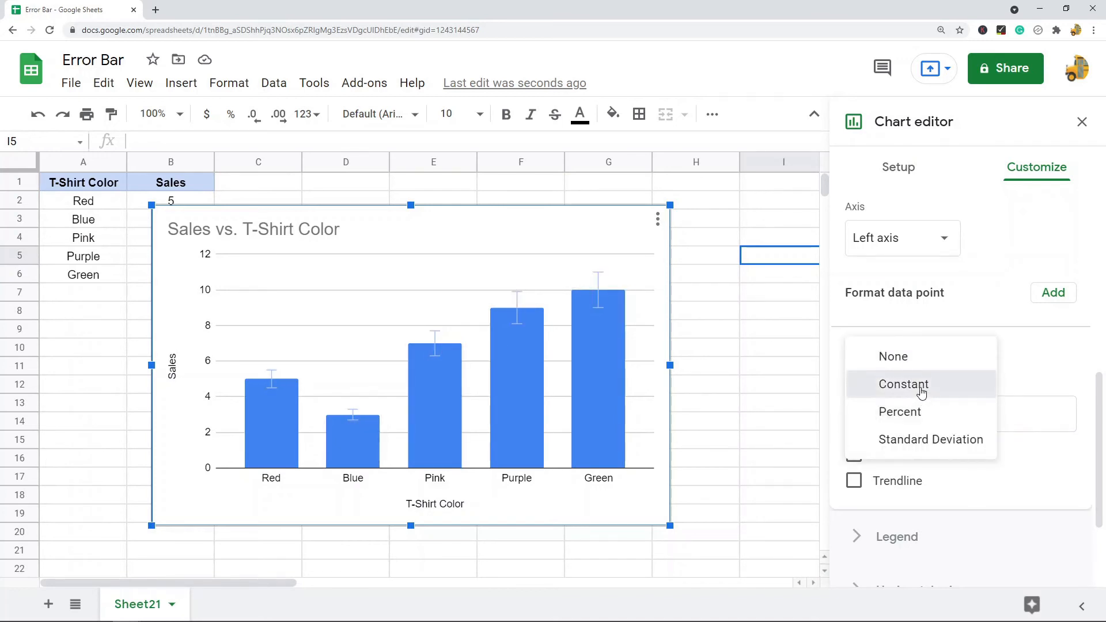
# Set the error bars to Constant with a value of 2
pyautogui.click(902, 383)
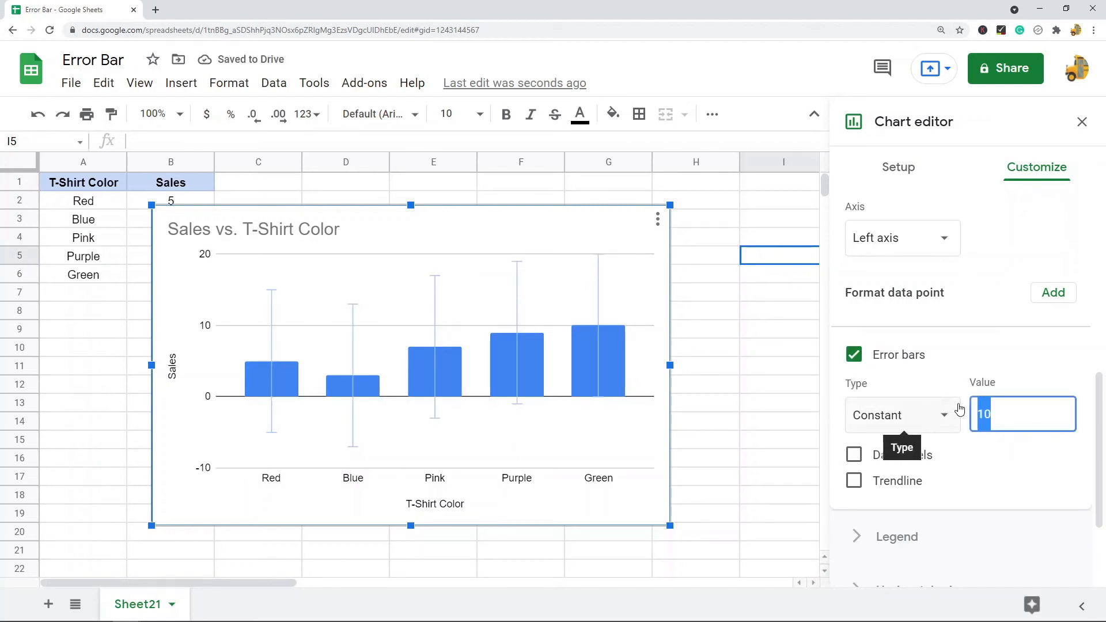
pyautogui.write('2')
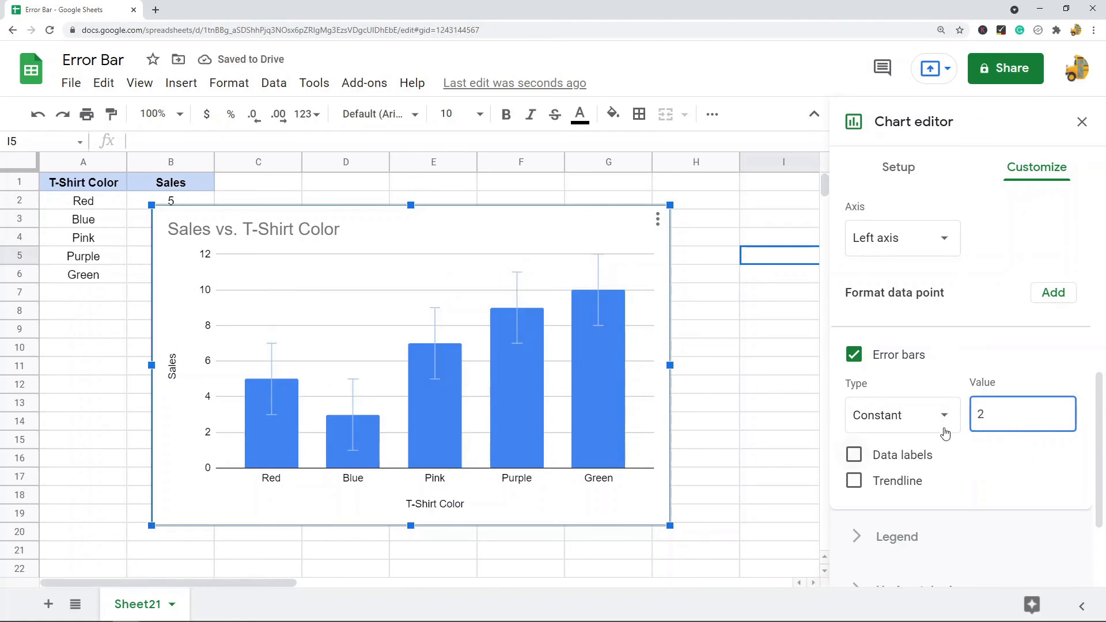
# Set the error bar type to Standard Deviation with a value of 1
pyautogui.click(901, 415)
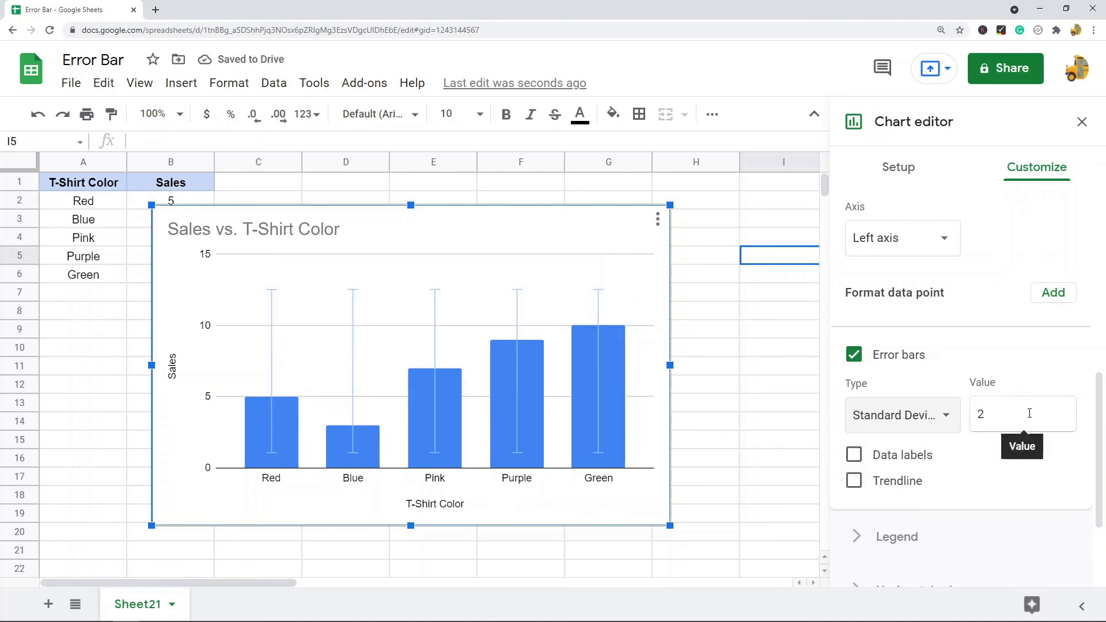
pyautogui.click(1023, 414)
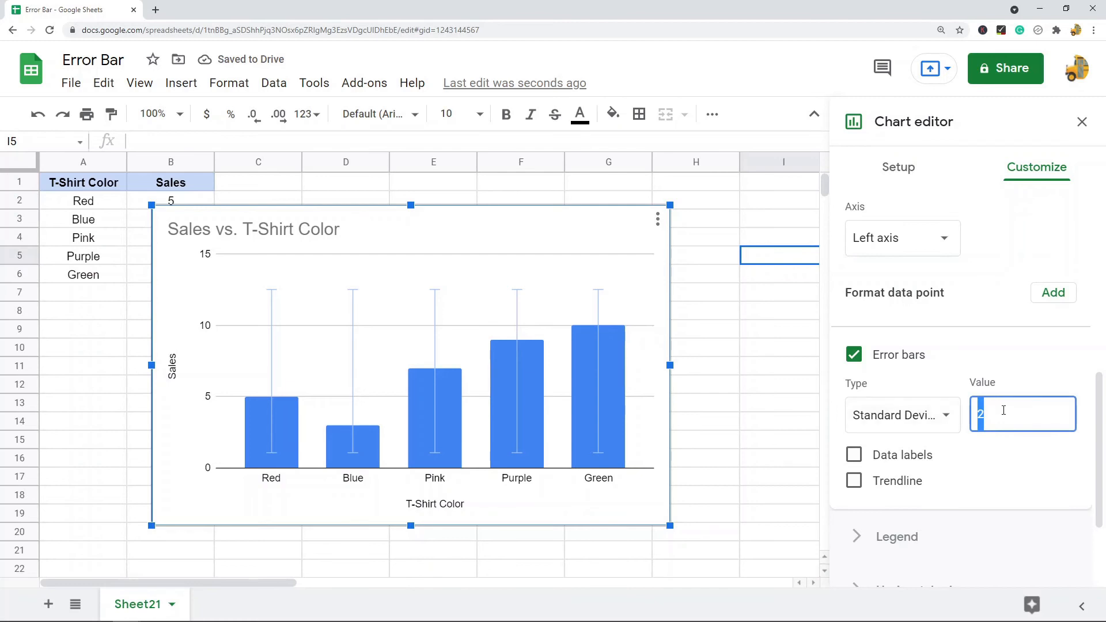
pyautogui.write('1')
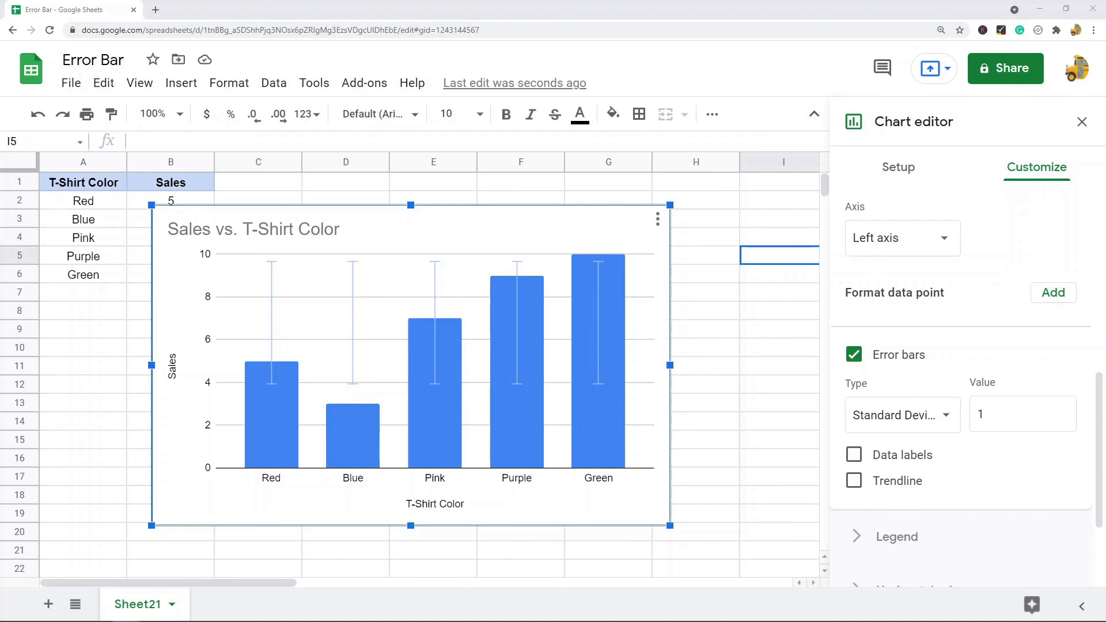
pyautogui.moveTo(737, 332)
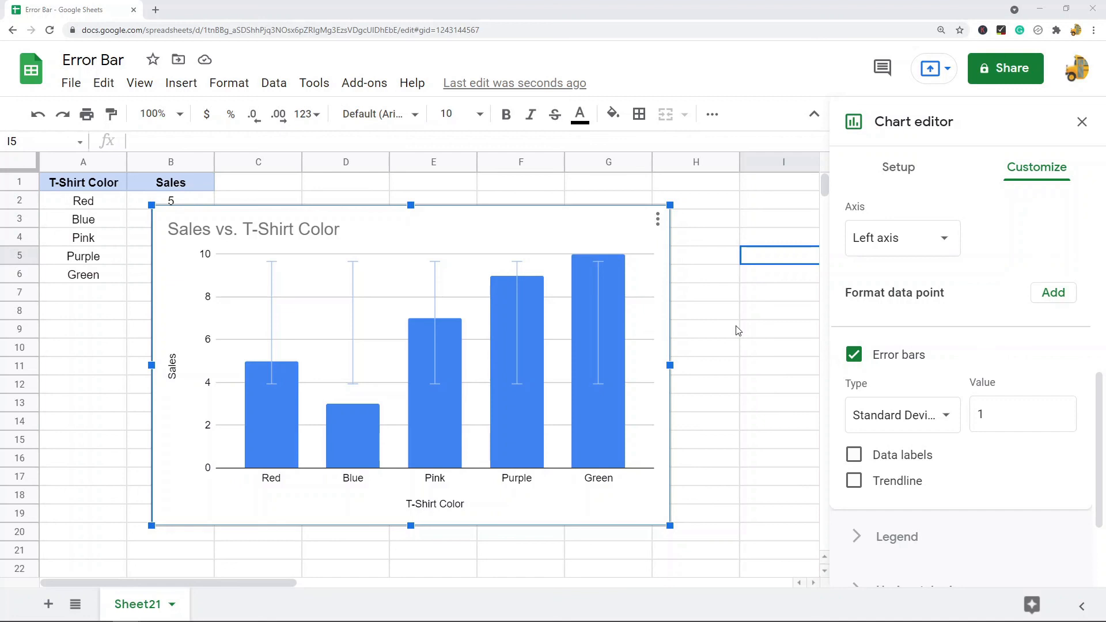